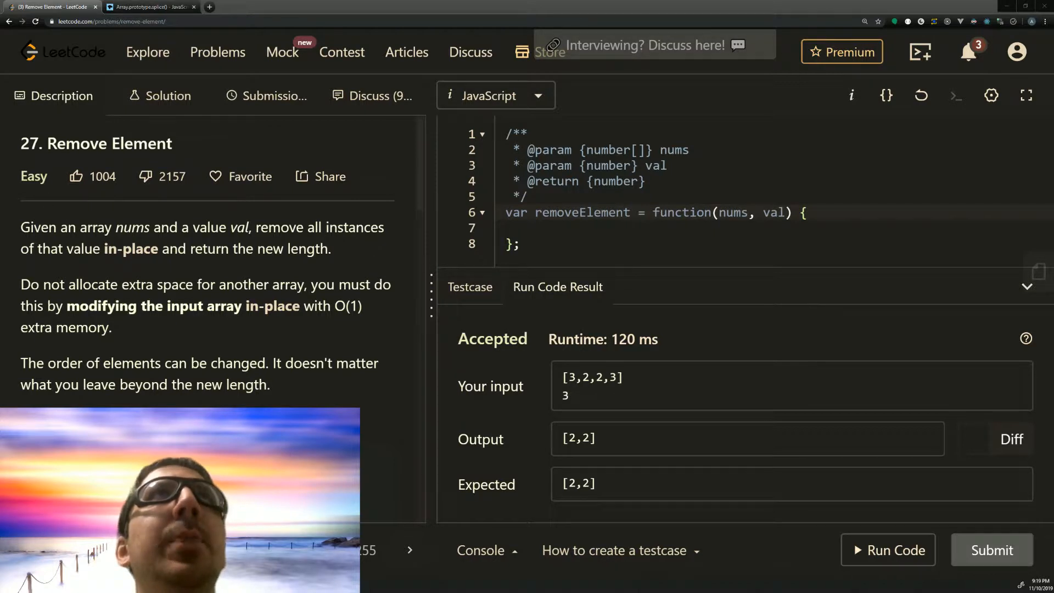
# Start the function body with a loop header 'for (let a=nums.length -1; a>=0; a--)'
pyautogui.scroll(-3)
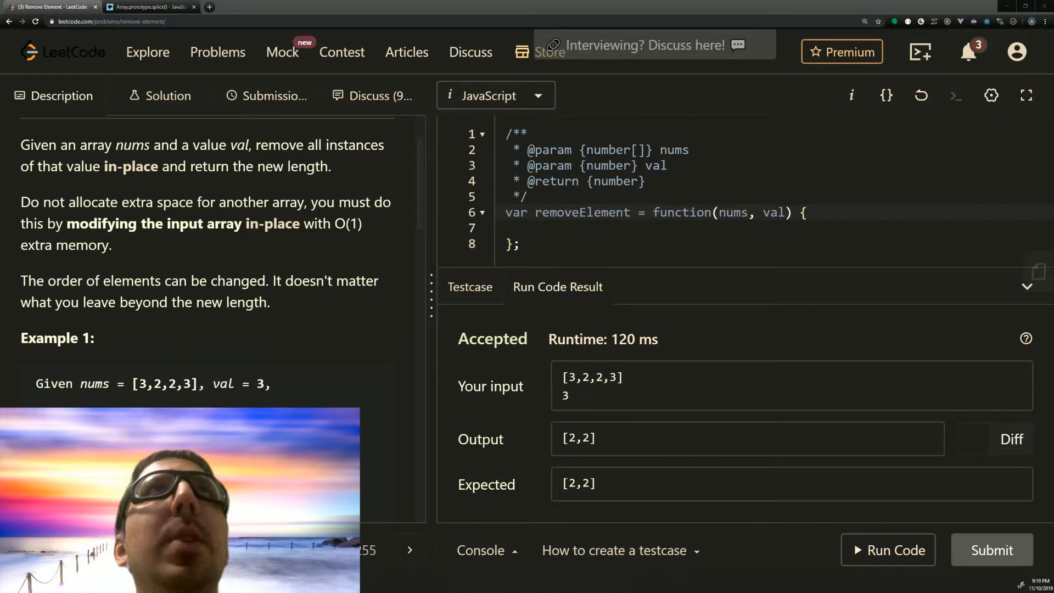
pyautogui.moveTo(276, 301)
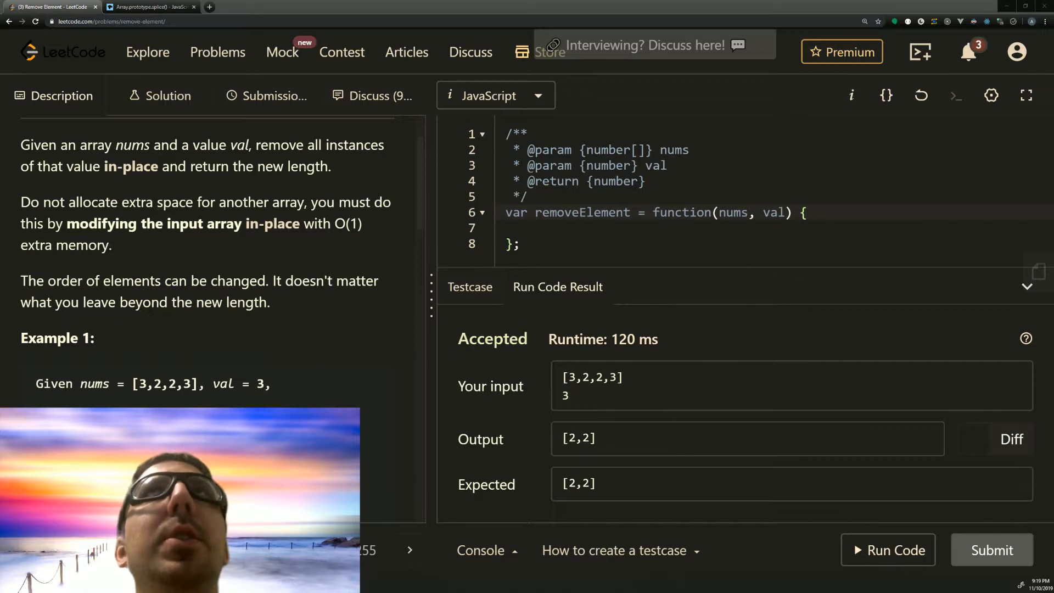
pyautogui.moveTo(361, 330)
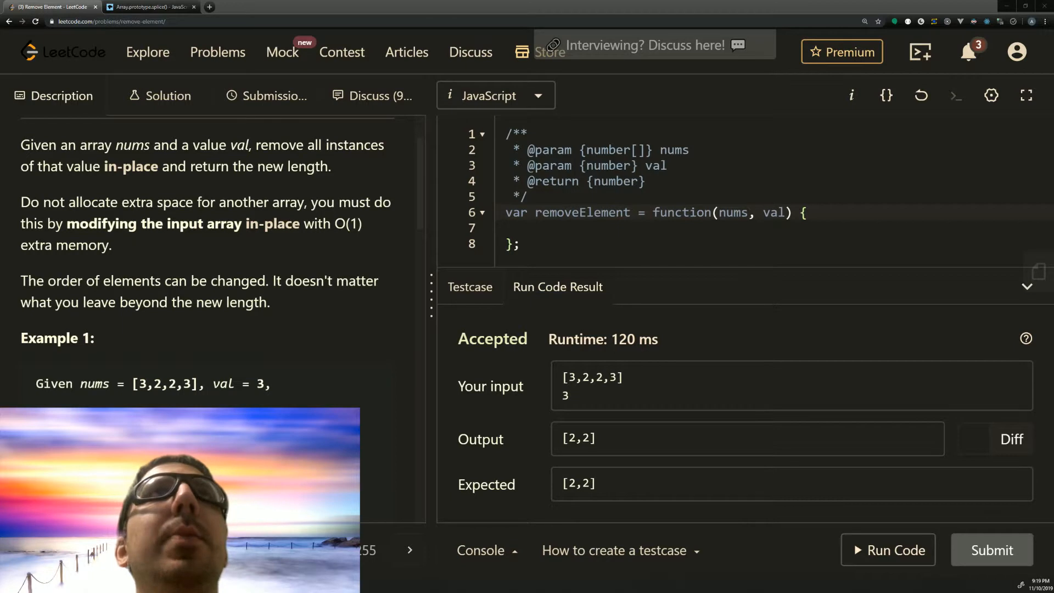
pyautogui.moveTo(225, 350)
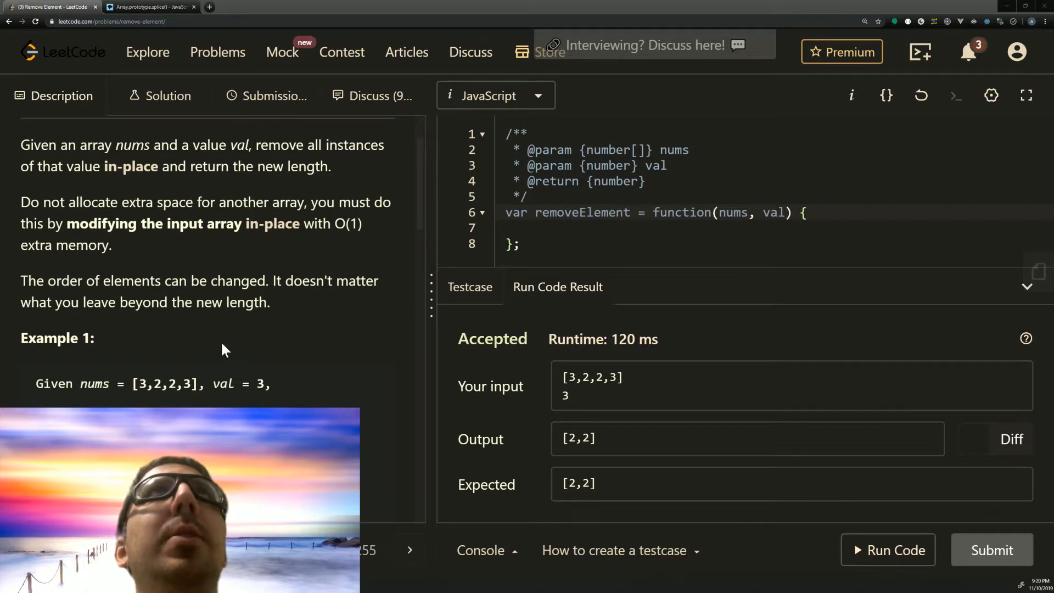
pyautogui.moveTo(181, 360)
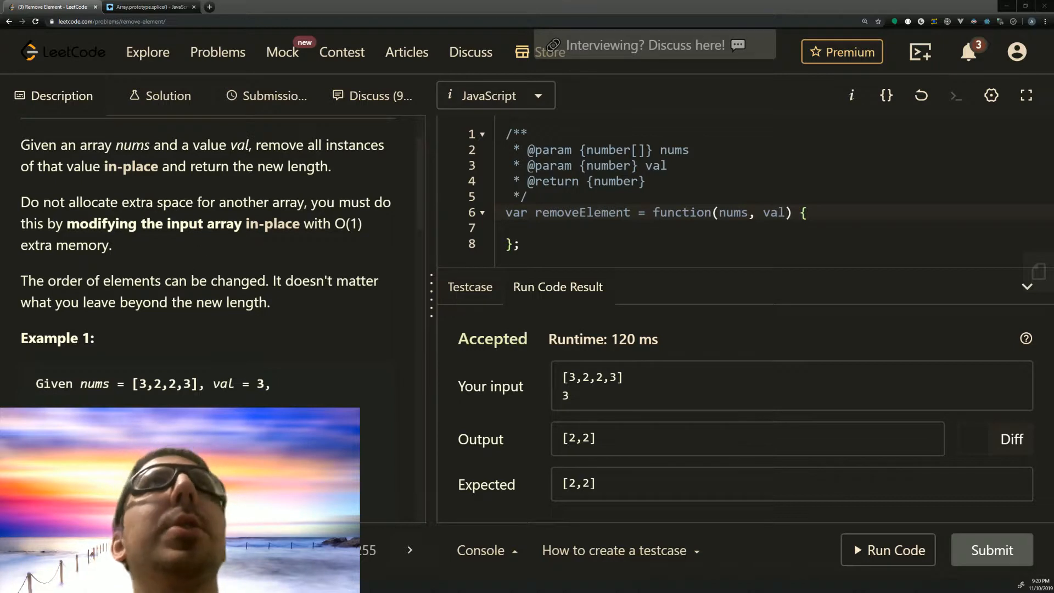
pyautogui.click(533, 228)
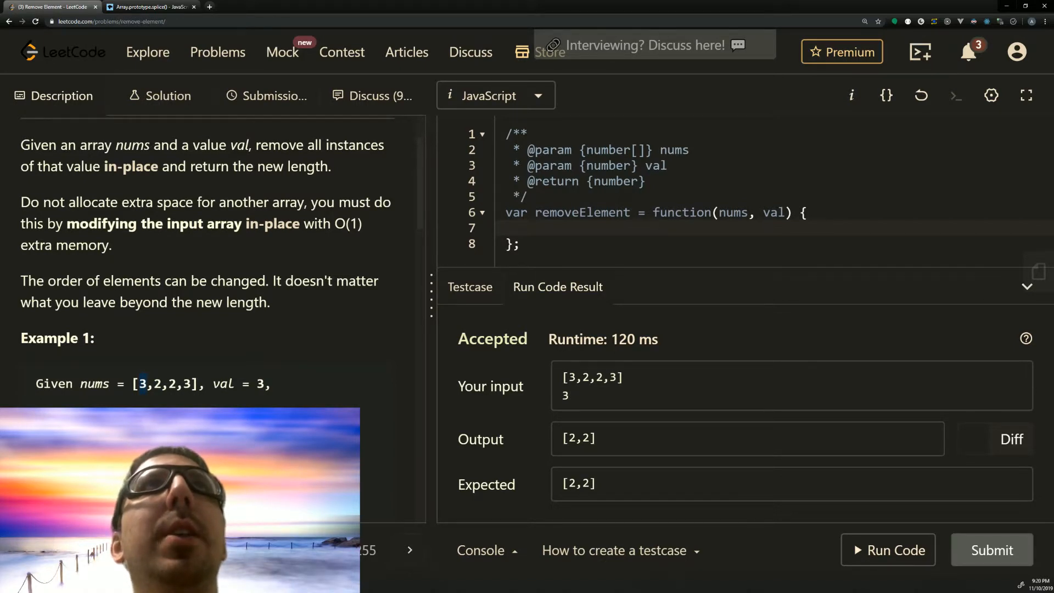
pyautogui.moveTo(137, 383); pyautogui.dragTo(201, 384)
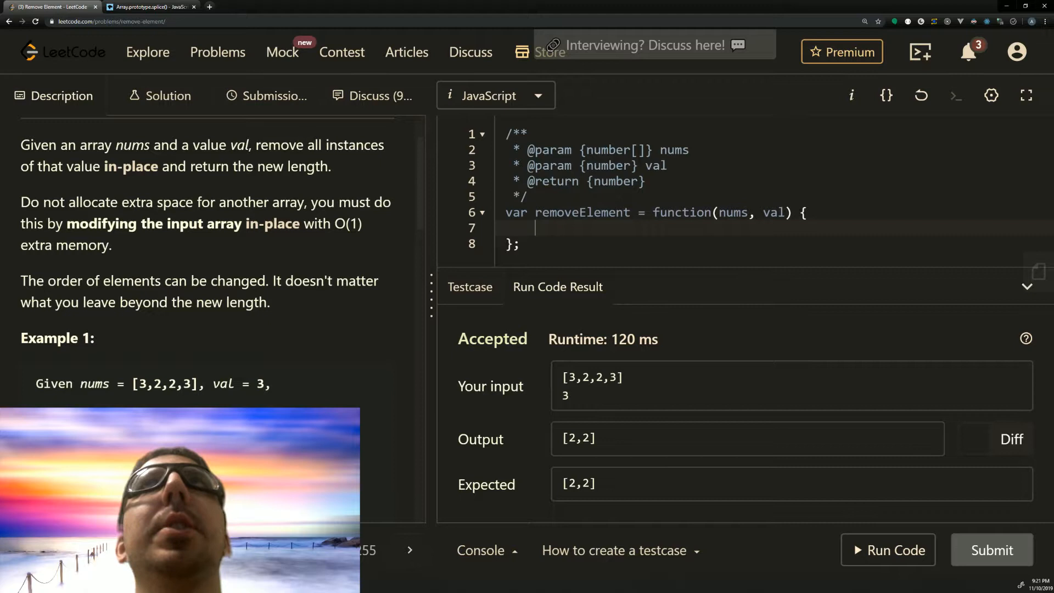
pyautogui.write('for (let )')
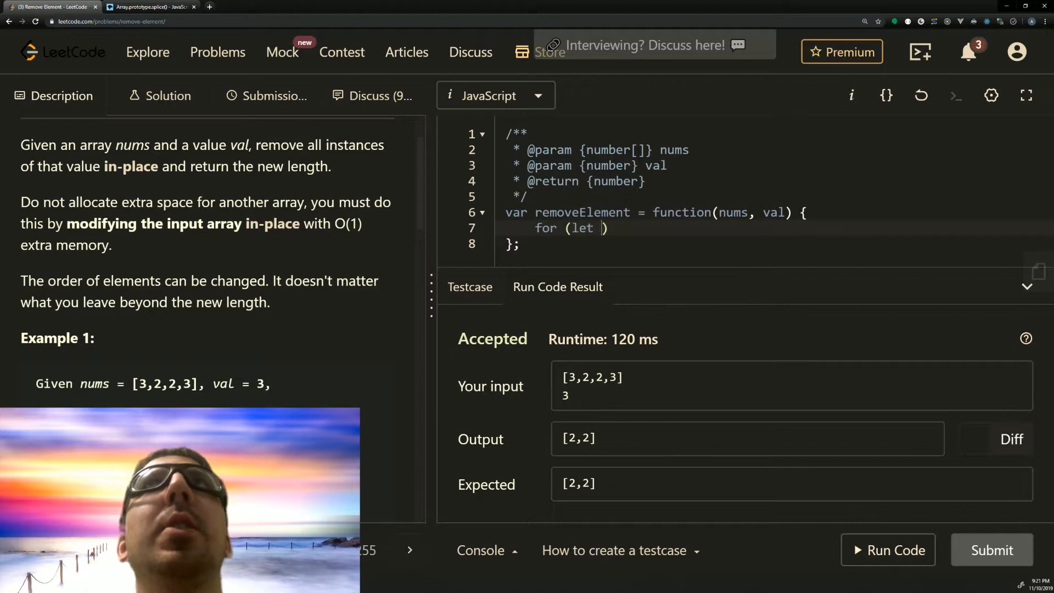
pyautogui.write('a=')
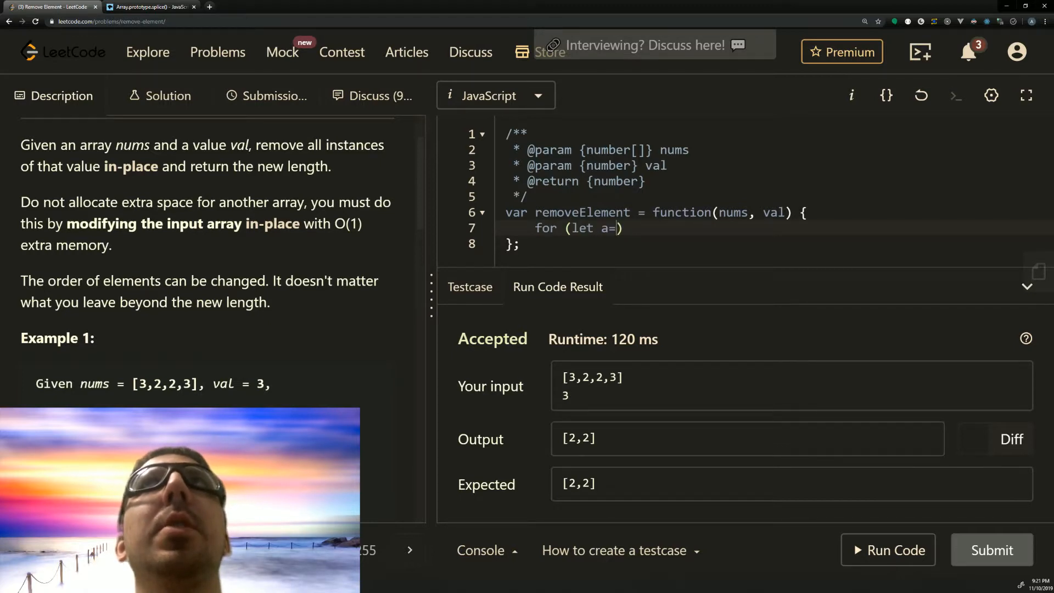
pyautogui.write('nums.length -1')
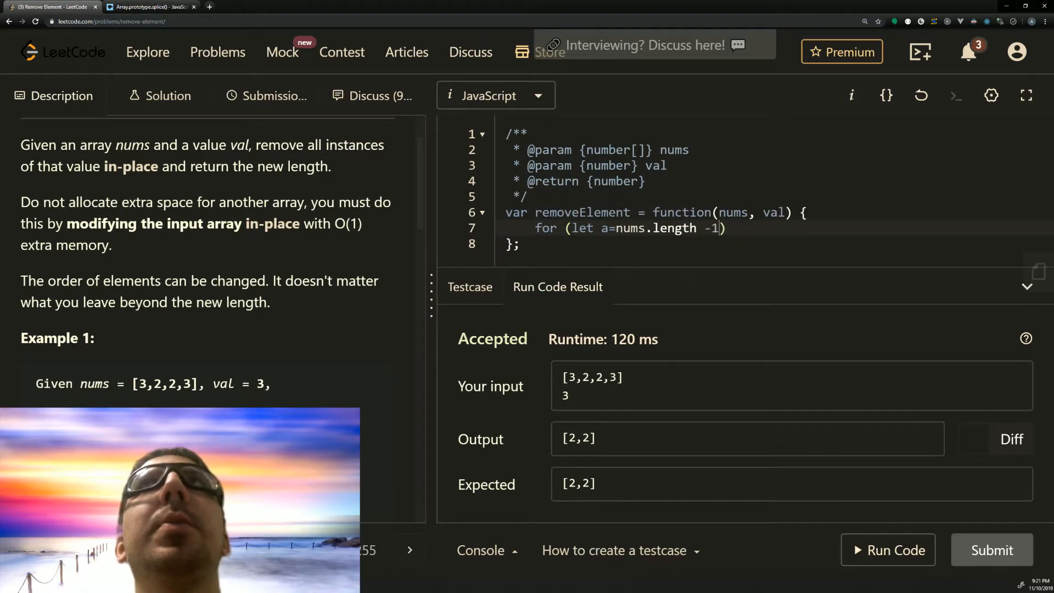
pyautogui.write('; a<')
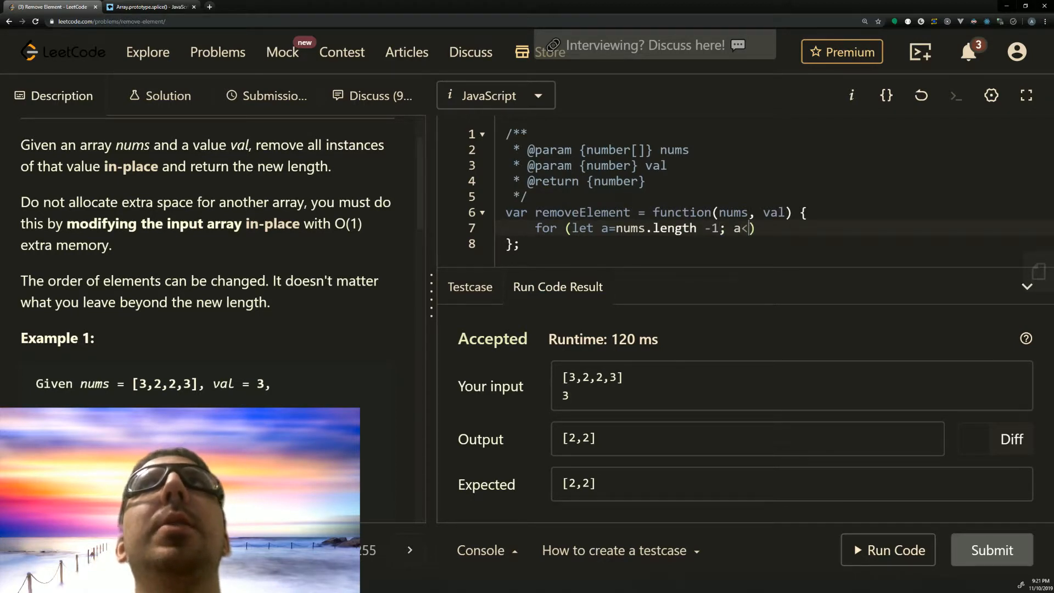
pyautogui.write('>=0; a--')
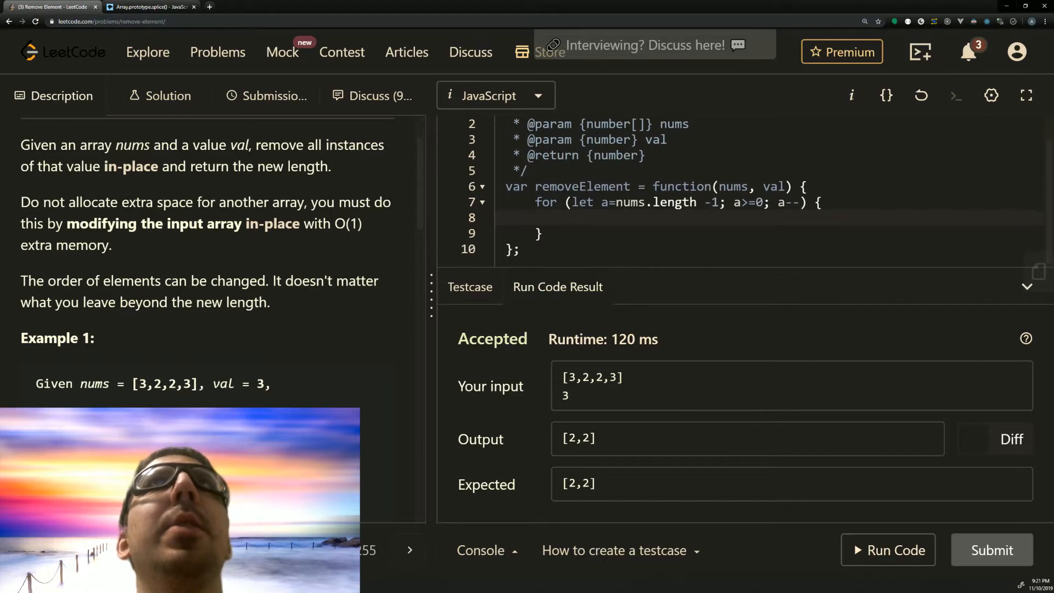
# Inside the loop, add 'if(nums[a] === val)' and begin its action with 'nums.'
pyautogui.write('if(')
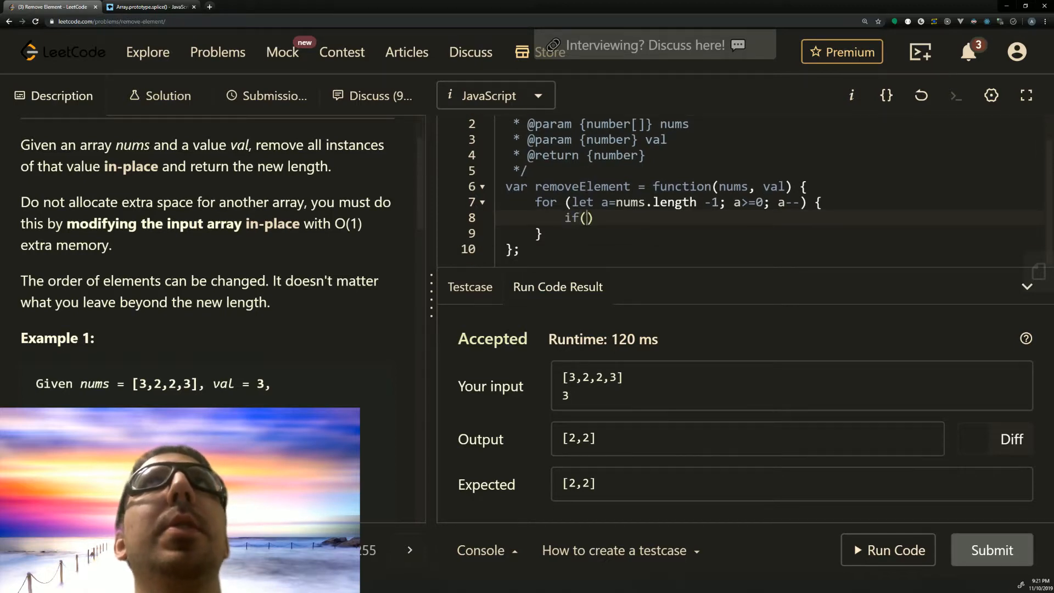
pyautogui.write('nums[a]')
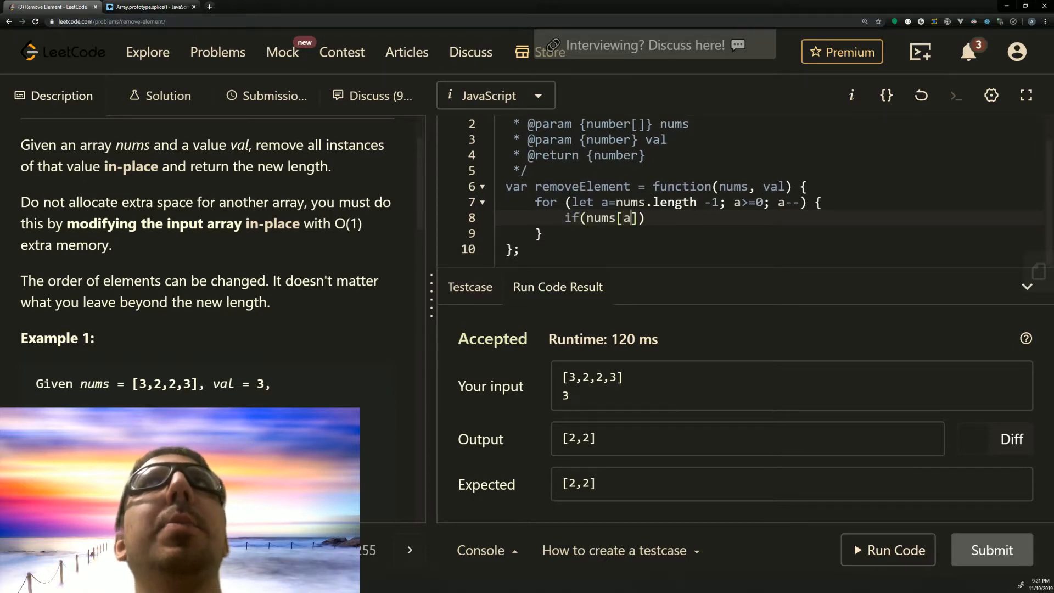
pyautogui.write('===')
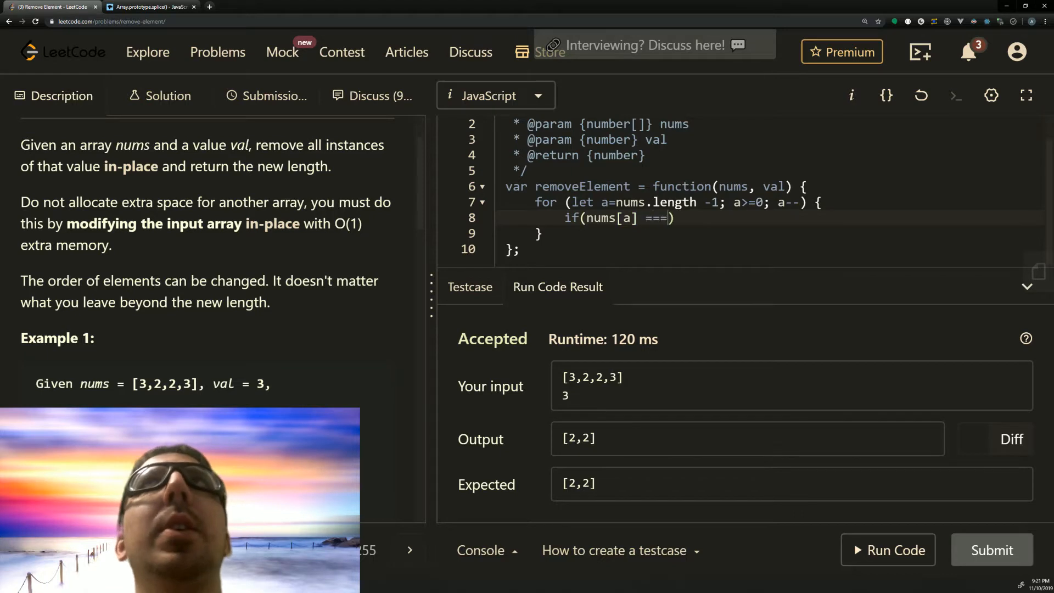
pyautogui.write('val)')
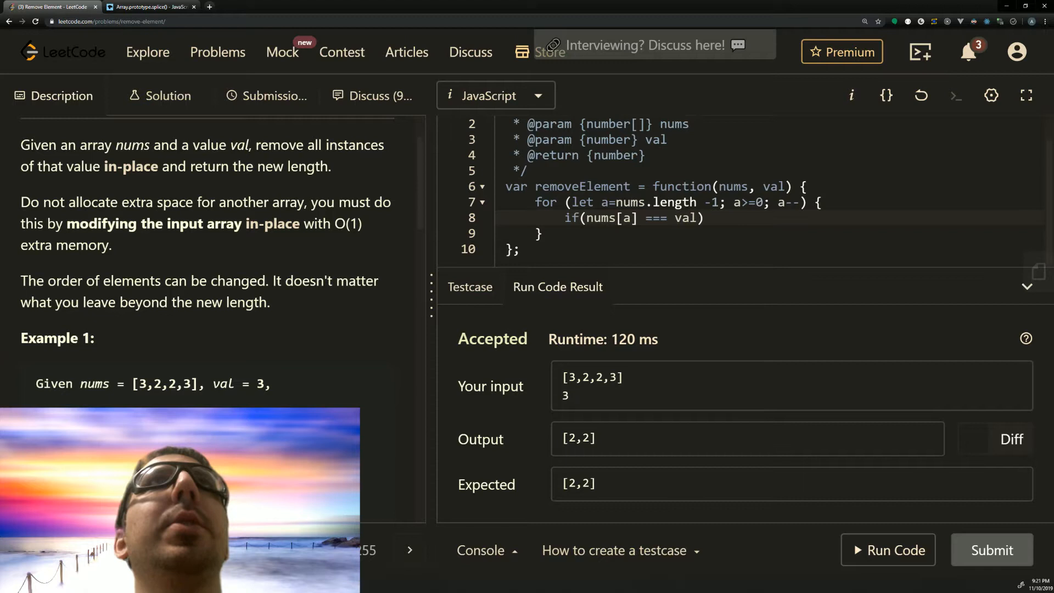
pyautogui.write('n')
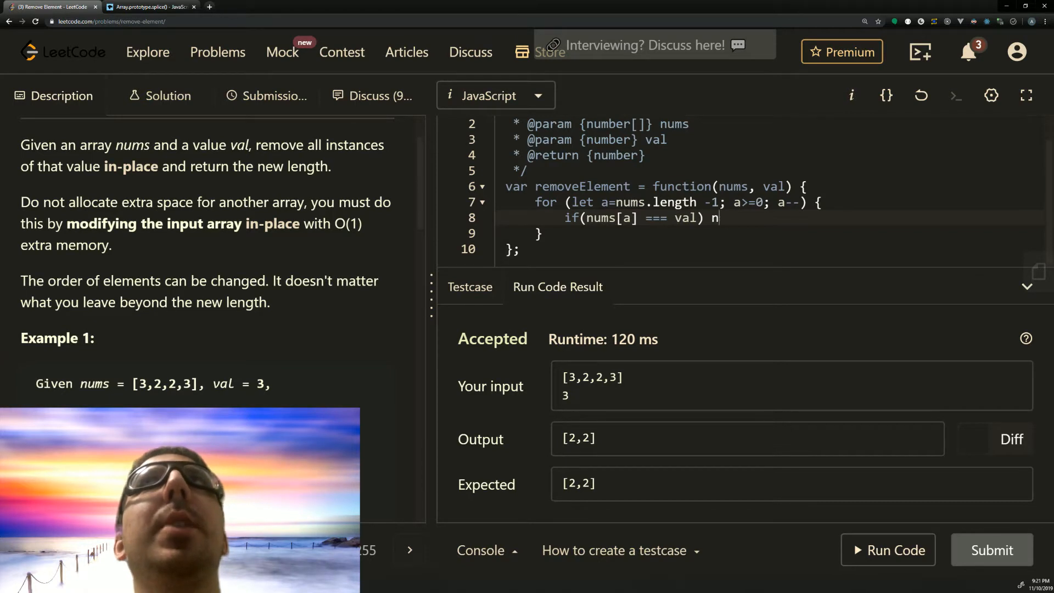
pyautogui.write('ums.')
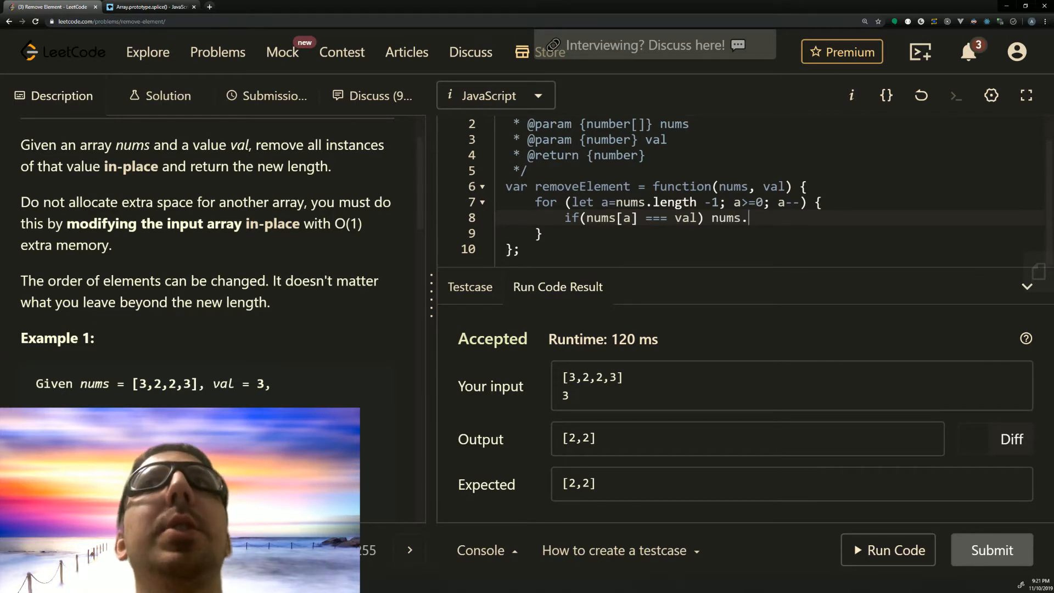
pyautogui.moveTo(144, 183)
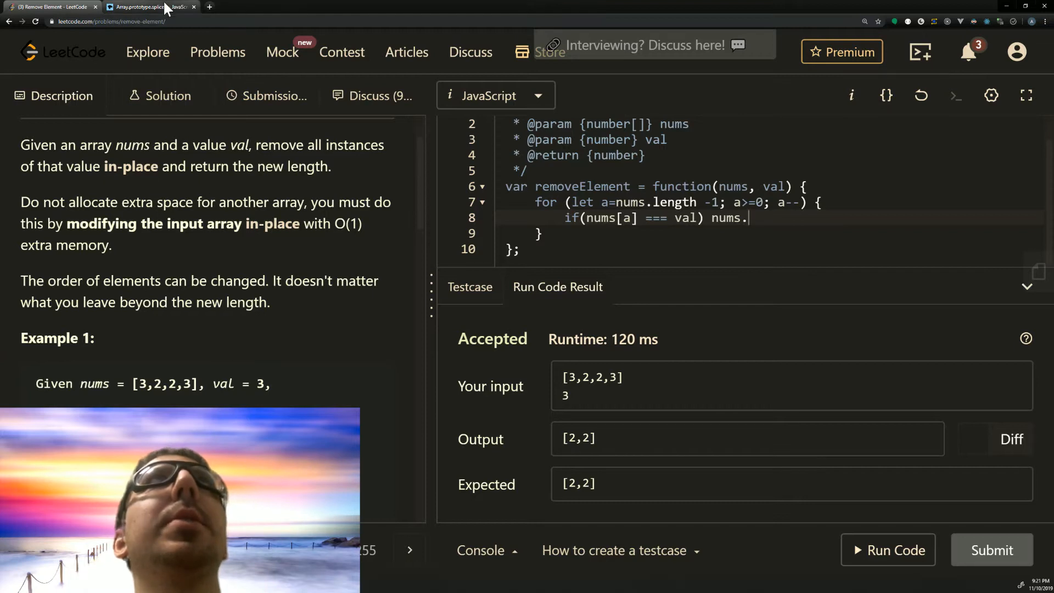
pyautogui.click(148, 7)
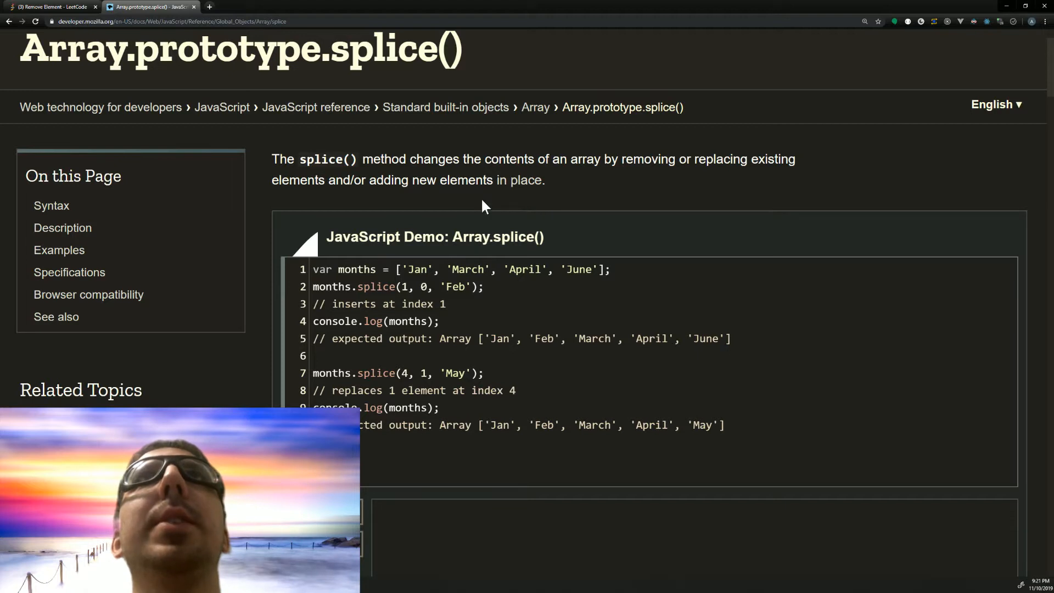
pyautogui.scroll(-3)
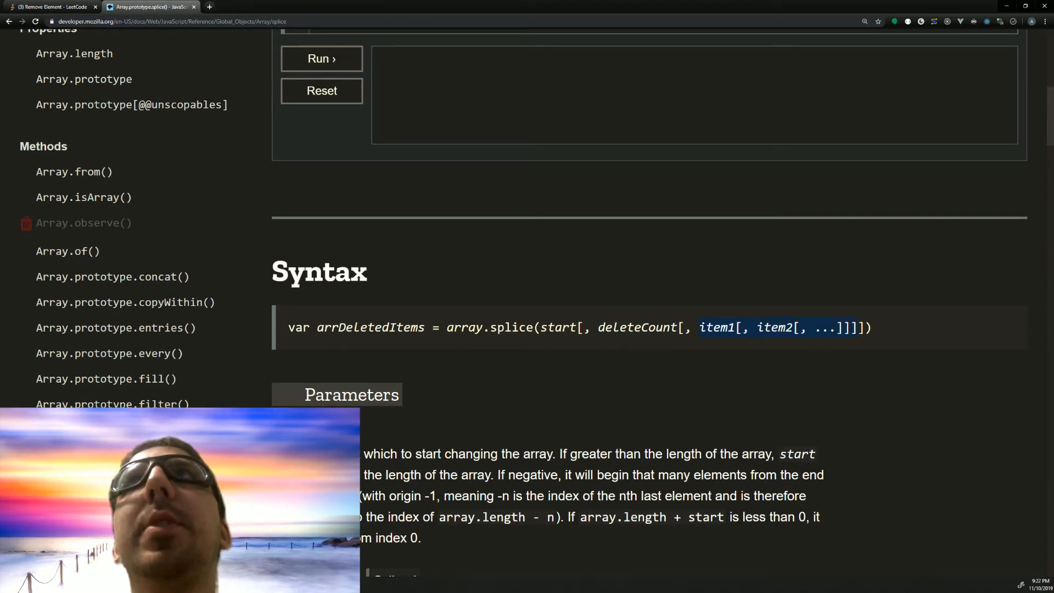
pyautogui.moveTo(172, 55)
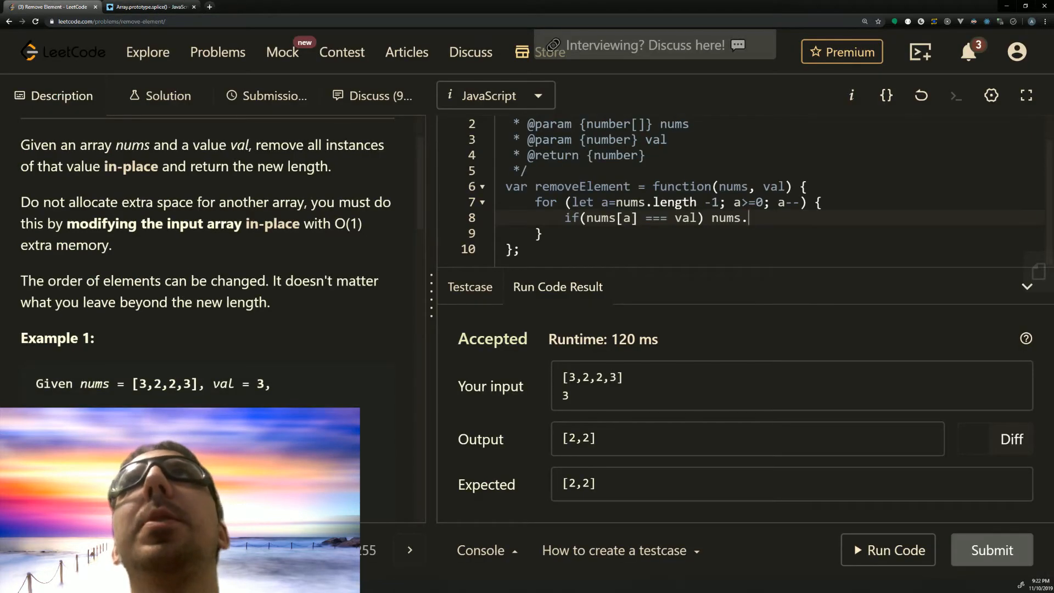
# Finish the if with nums.splice(a, 1) and add return nums.length; after the loop
pyautogui.write('splic')
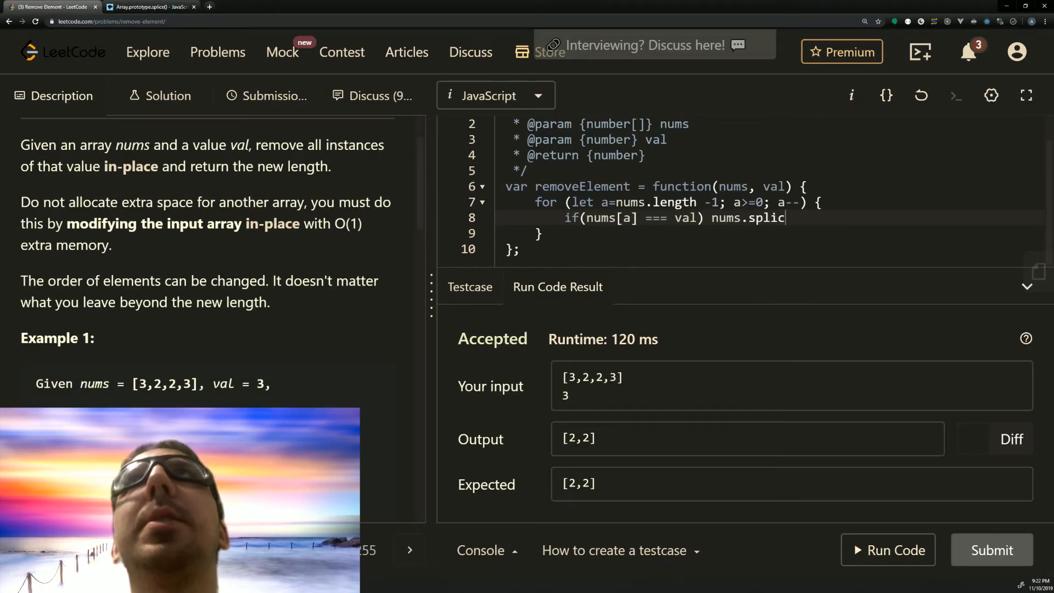
pyautogui.write('e(a')
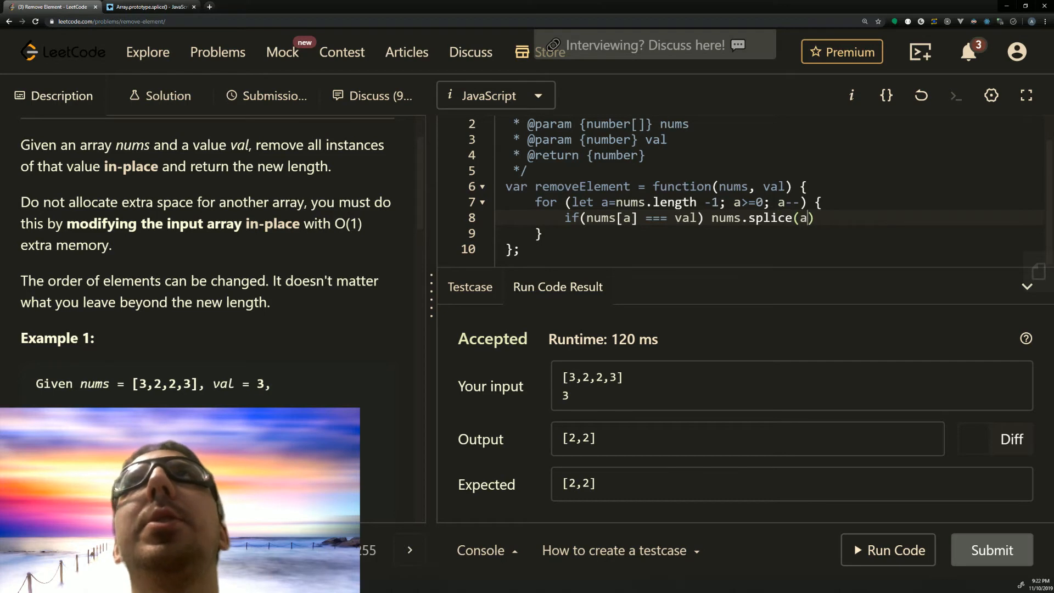
pyautogui.write(', 1')
pyautogui.write('retur')
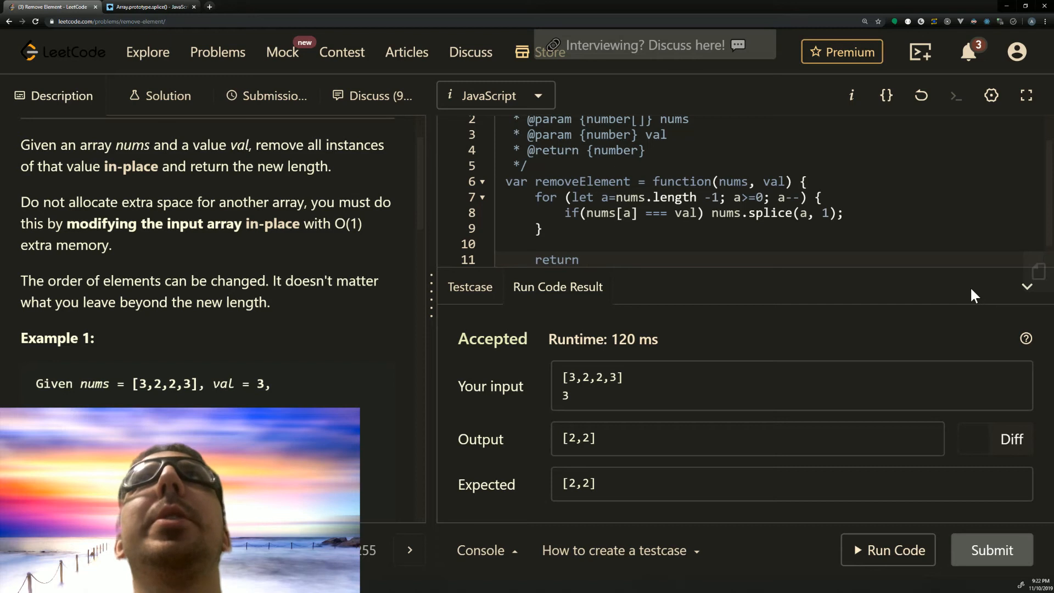
pyautogui.write('nums.')
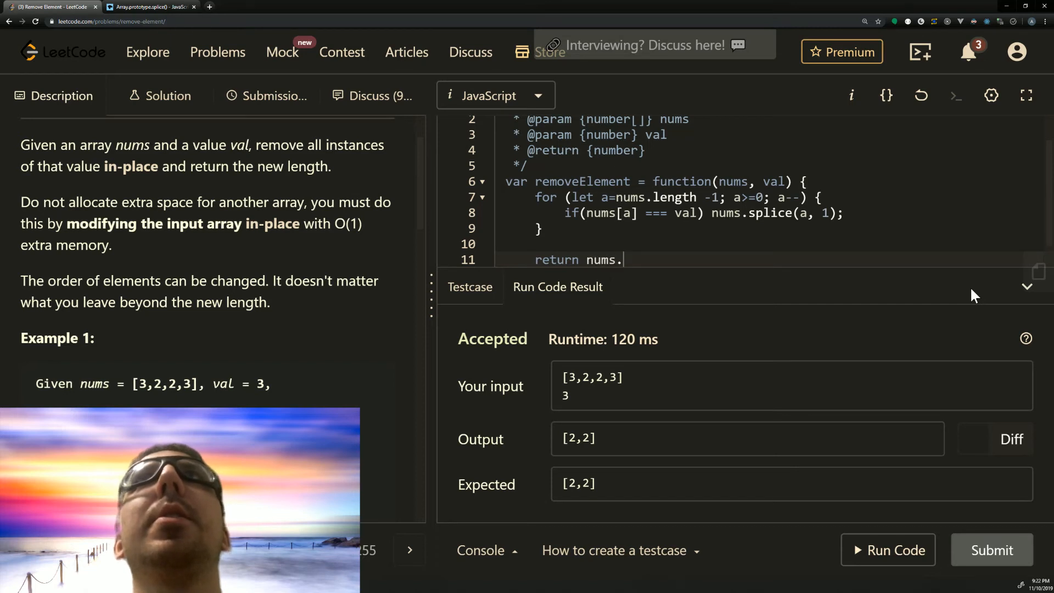
pyautogui.write('length;')
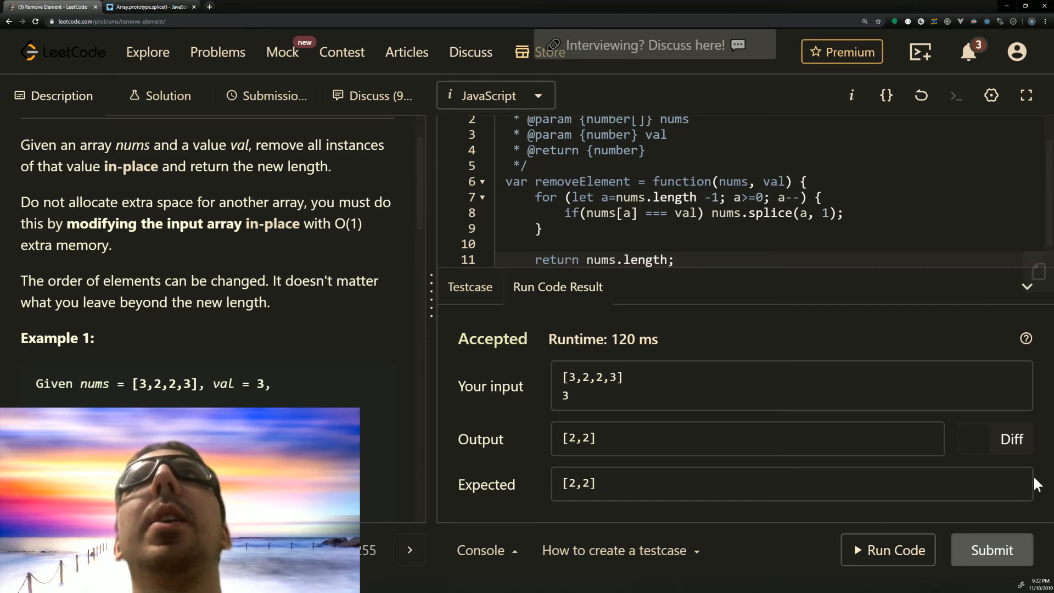
# Submit removeElement for a Success result (48 ms, 34.1 MB), then return to Description
pyautogui.click(990, 548)
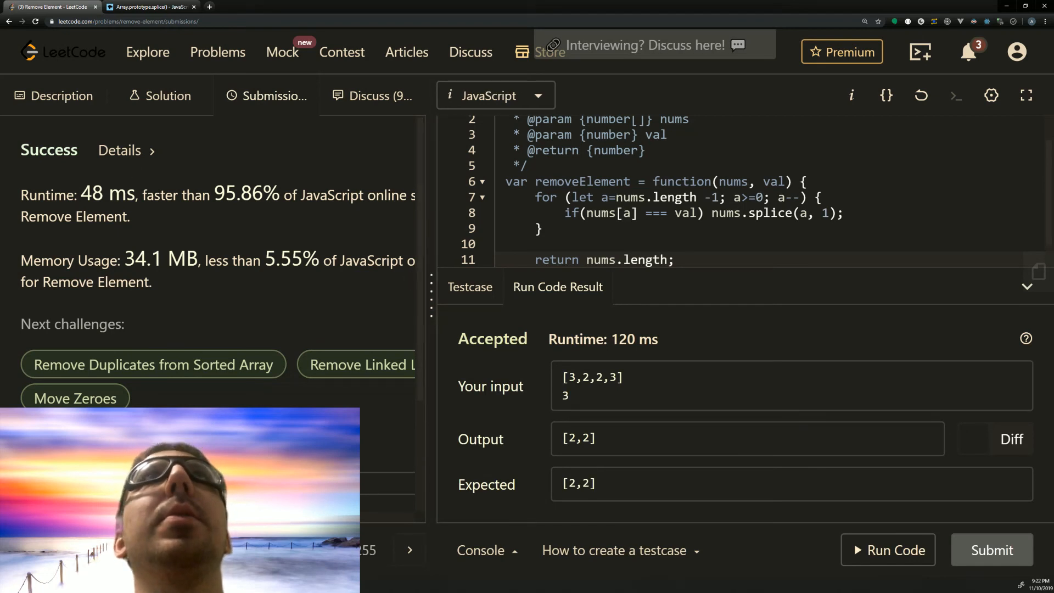
pyautogui.click(61, 96)
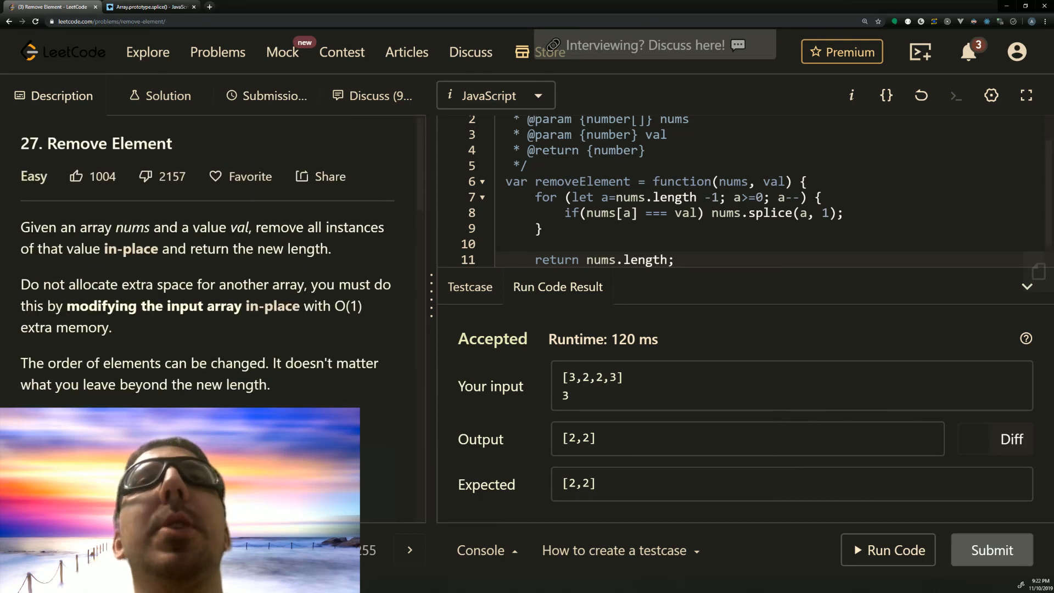
pyautogui.moveTo(479, 240)
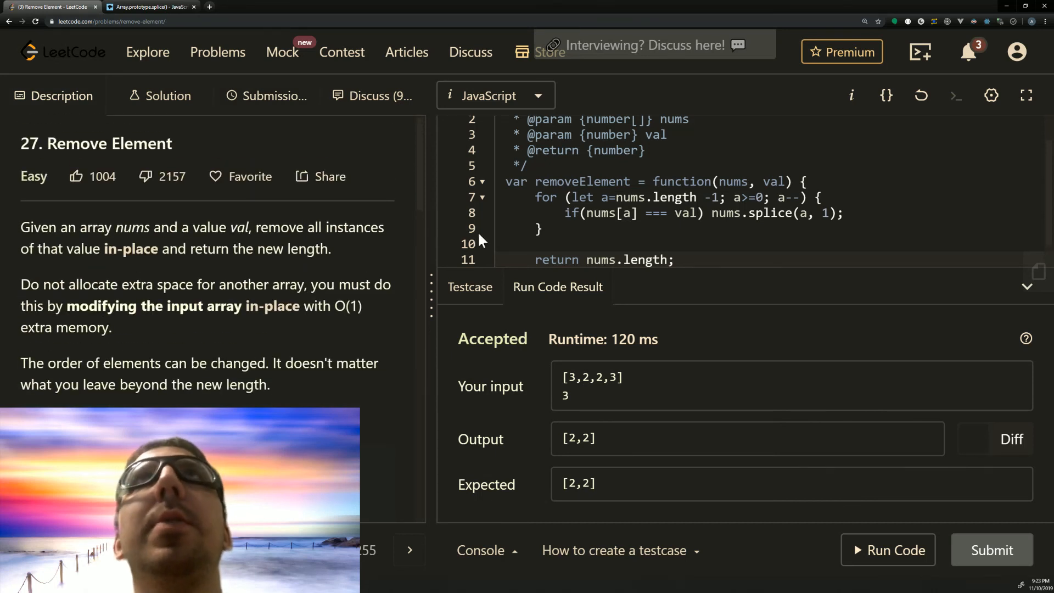